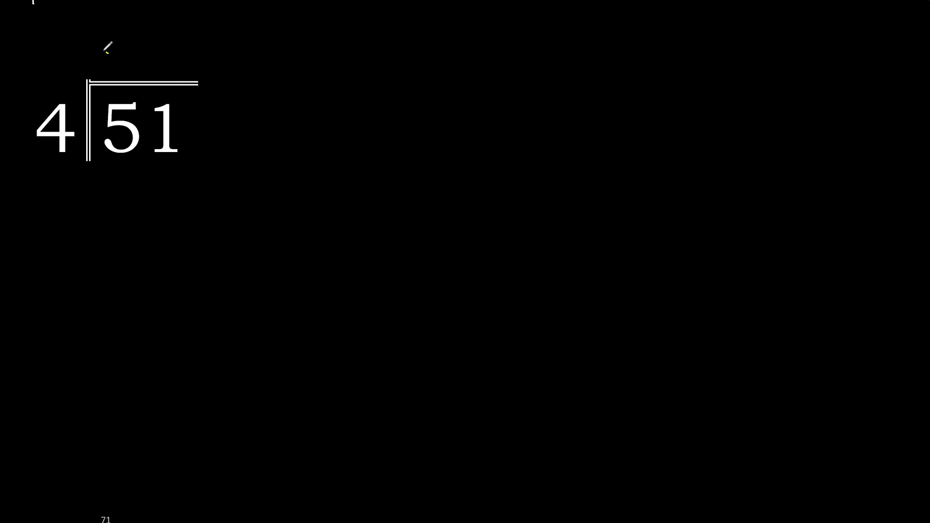
Write quotient digit 1 above 51 and 4 beneath the 5 to subtract, leaving 11.
left_click_drag(113, 71, 113, 35)
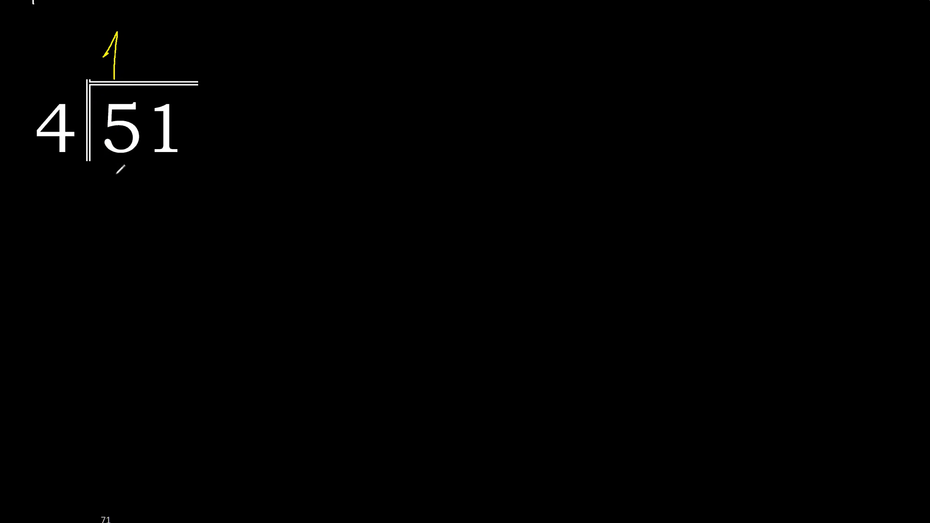
left_click_drag(110, 154, 128, 184)
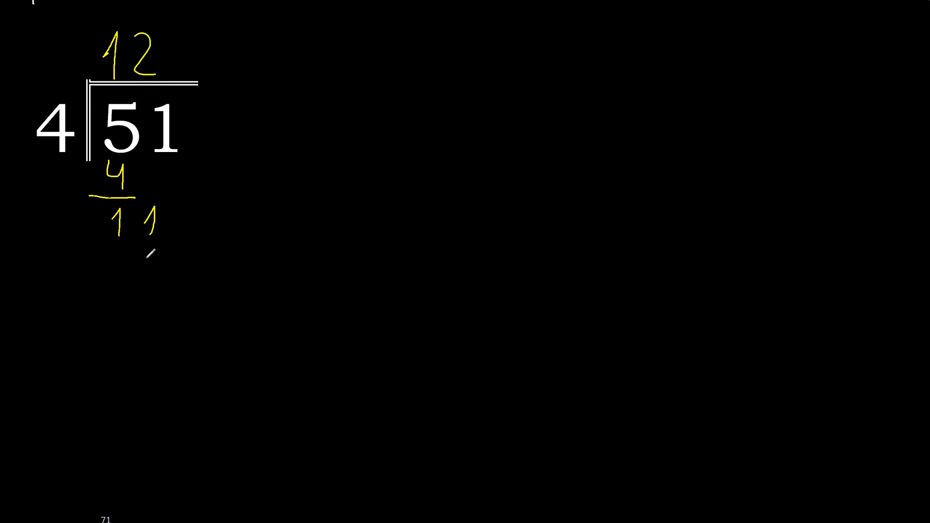
Write 8 under 11 for the subtraction that leads to 30.
left_click_drag(142, 249, 143, 279)
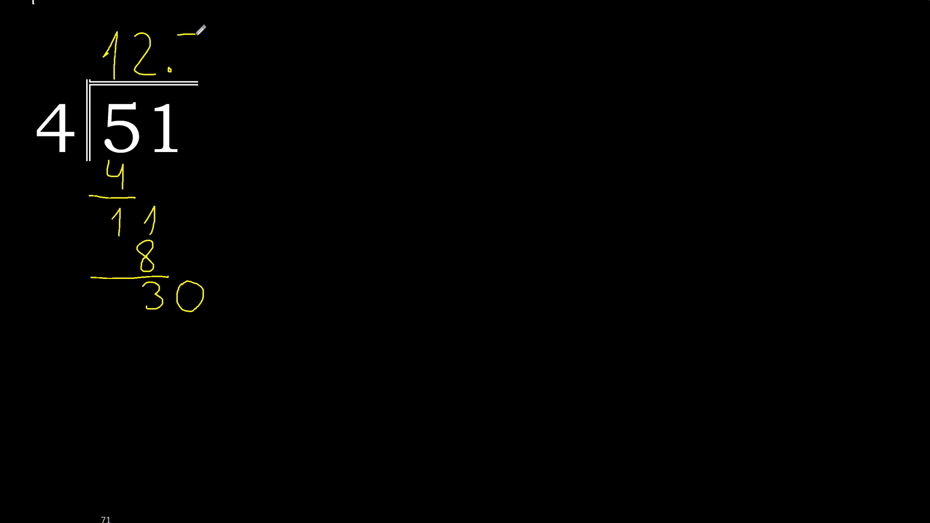
Write 7 after the decimal in the quotient, underline 20 and write remainder 0.
type("75")
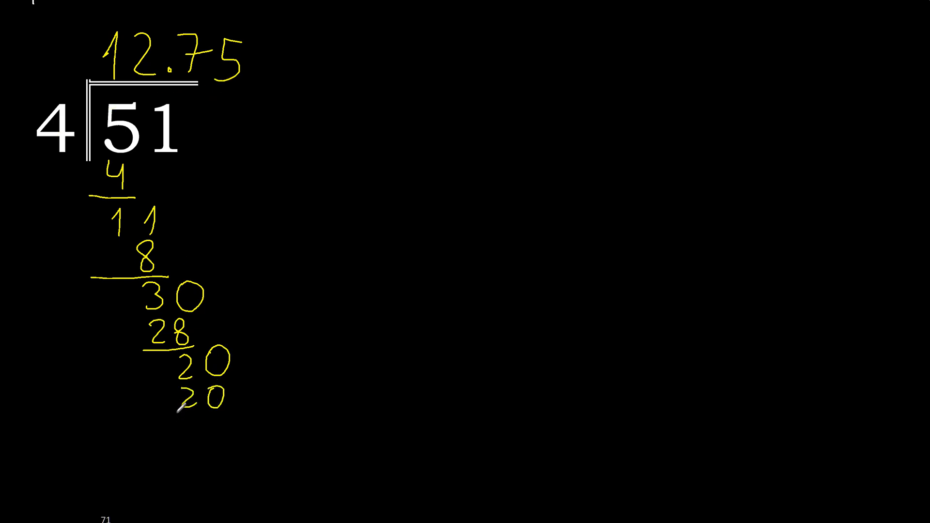
left_click_drag(178, 409, 222, 428)
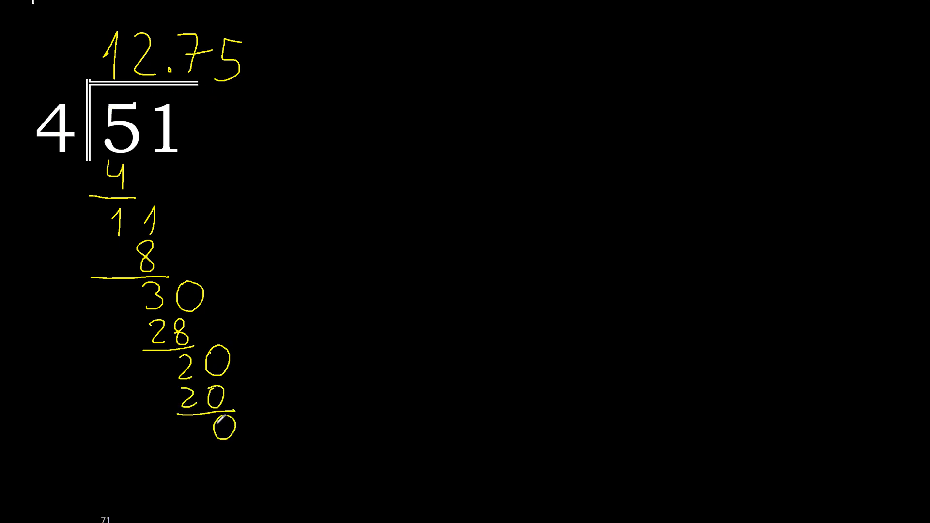